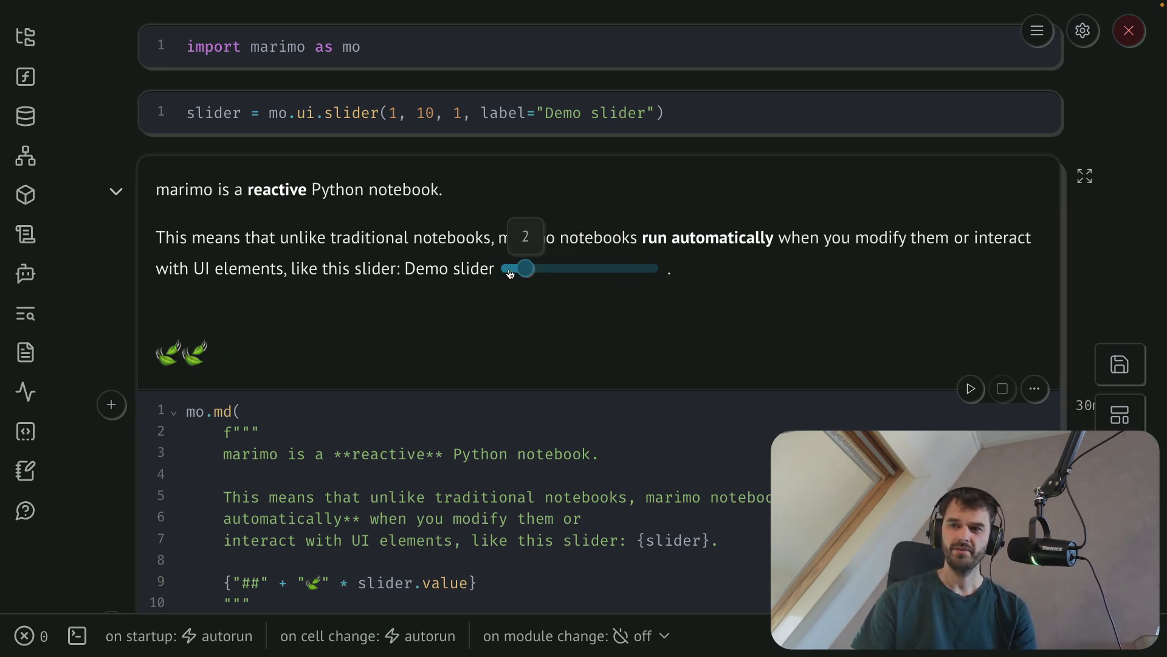
# Step: Drag the marimo Demo slider between 1, 3 and 5 to watch the leaf emojis update
pyautogui.moveTo(529, 268); pyautogui.dragTo(510, 268)
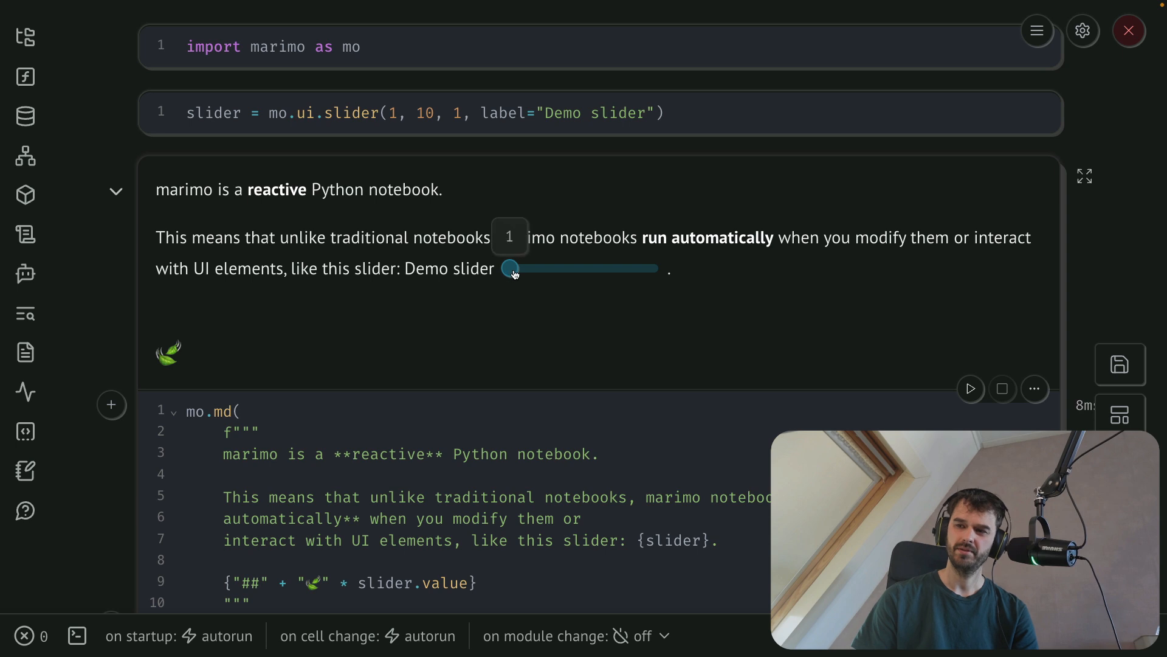
pyautogui.moveTo(511, 268); pyautogui.dragTo(538, 268)
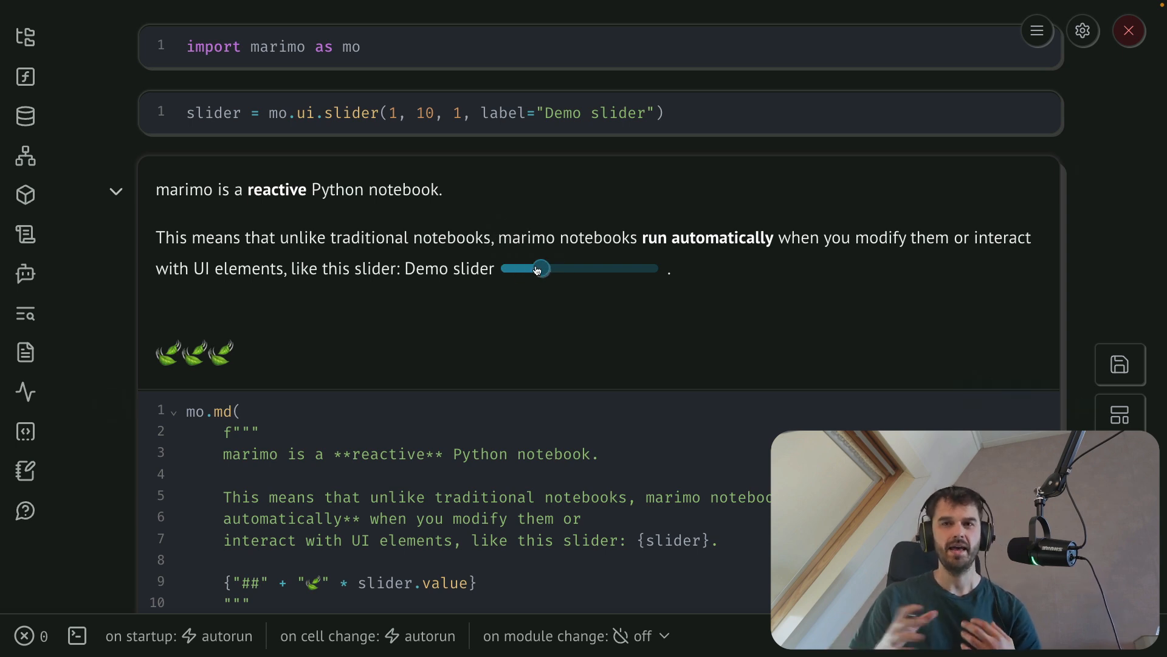
pyautogui.moveTo(539, 268); pyautogui.dragTo(510, 268)
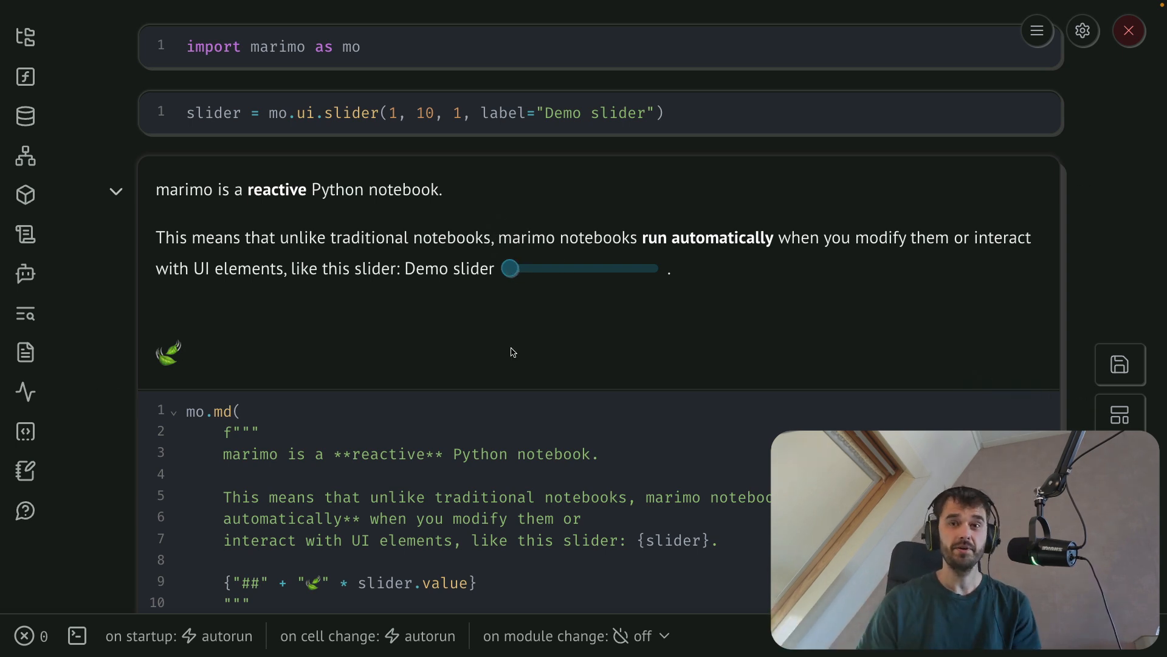
pyautogui.moveTo(510, 269)
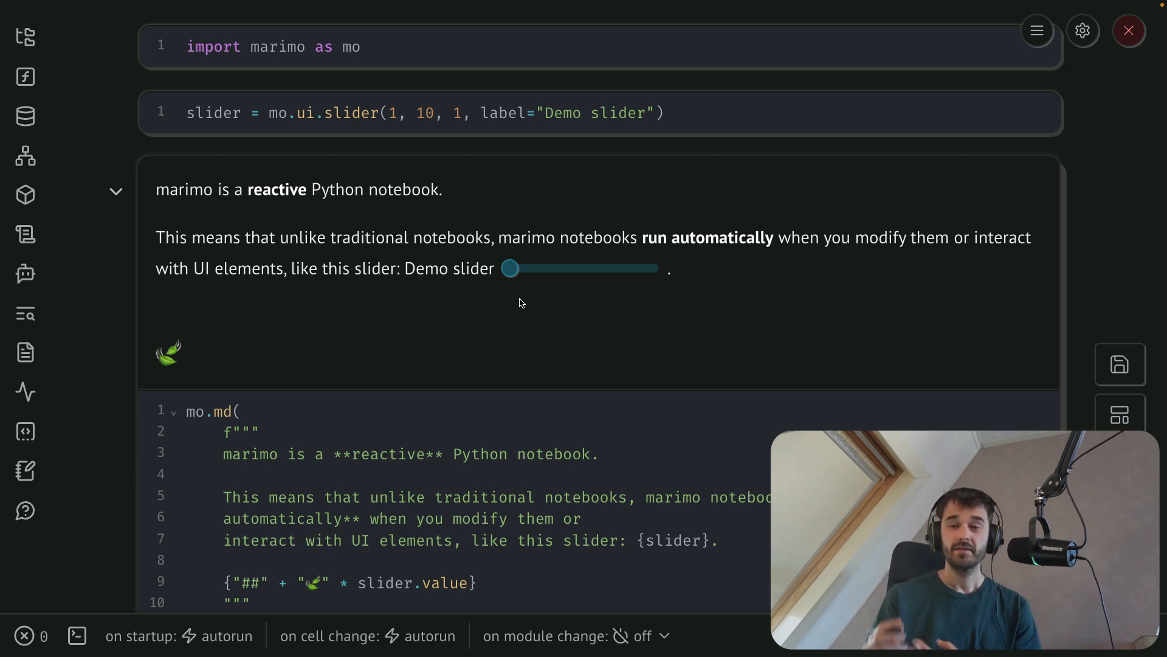
pyautogui.moveTo(510, 268); pyautogui.dragTo(573, 268)
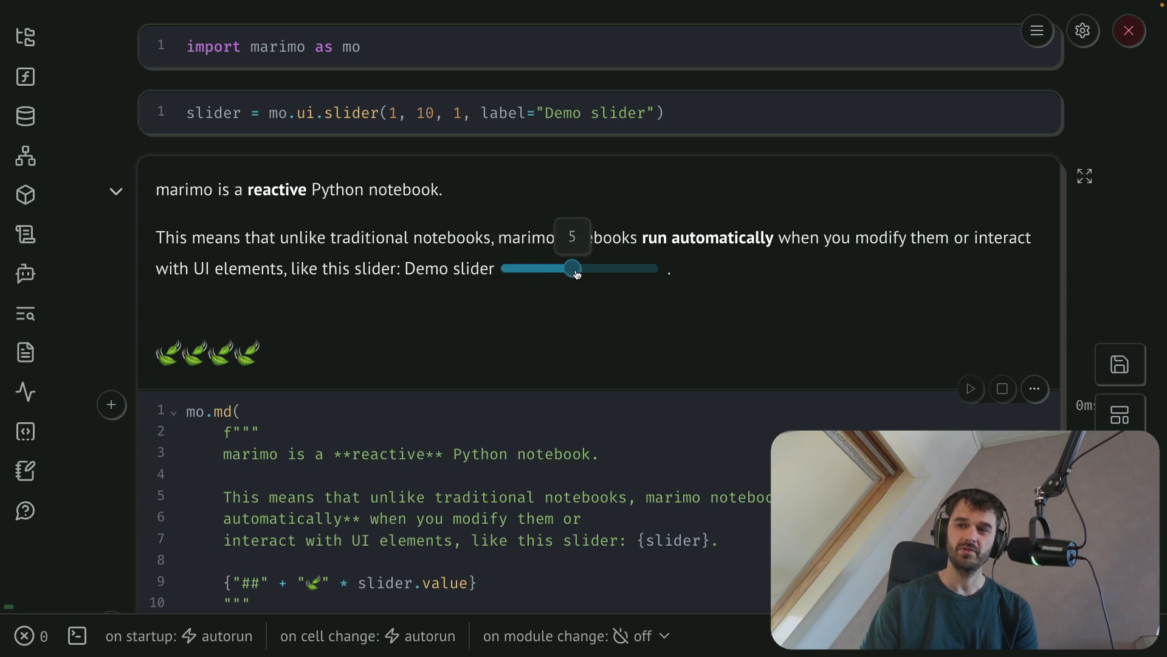
pyautogui.moveTo(573, 268); pyautogui.dragTo(510, 268)
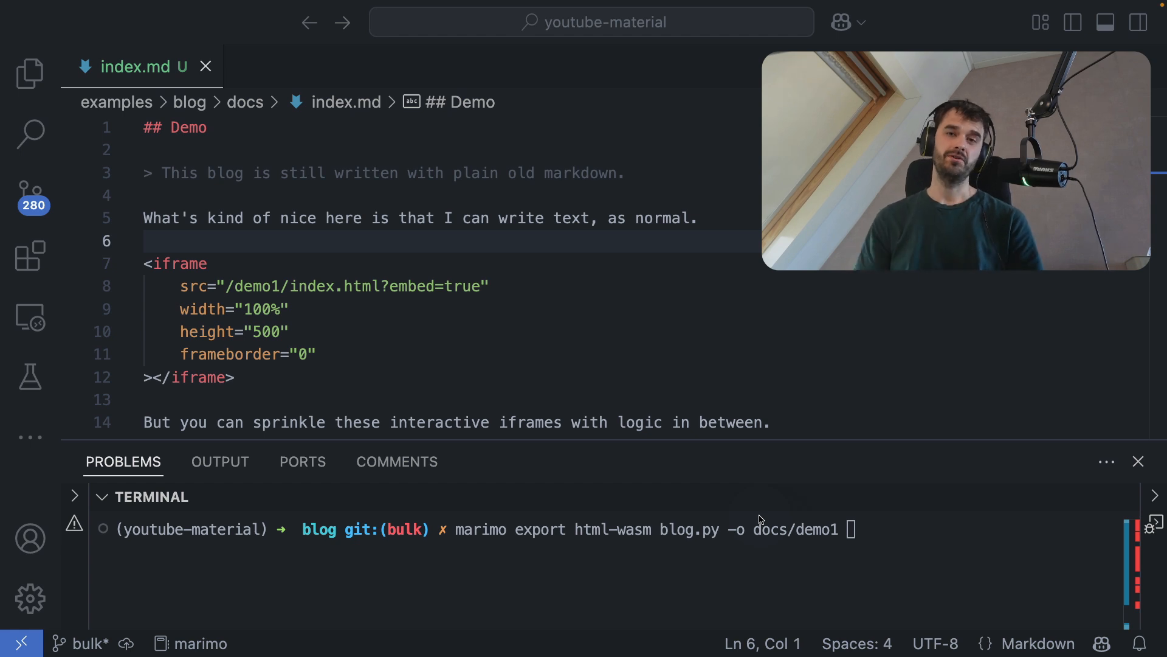
pyautogui.moveTo(673, 529)
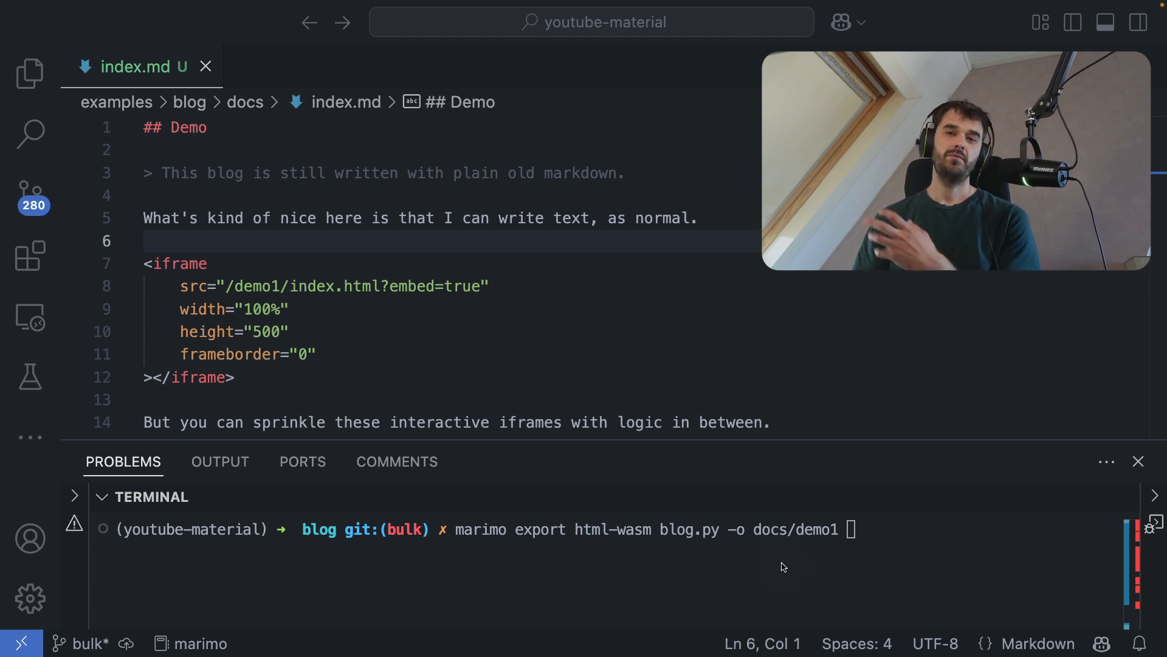
pyautogui.moveTo(802, 547)
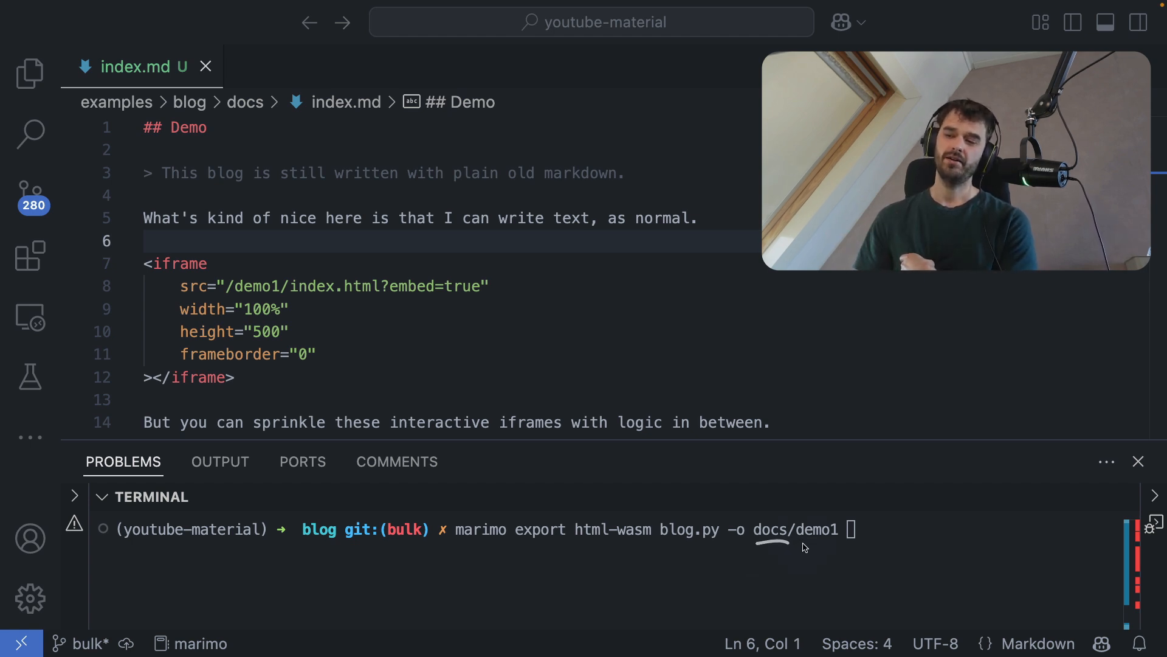
pyautogui.moveTo(756, 528)
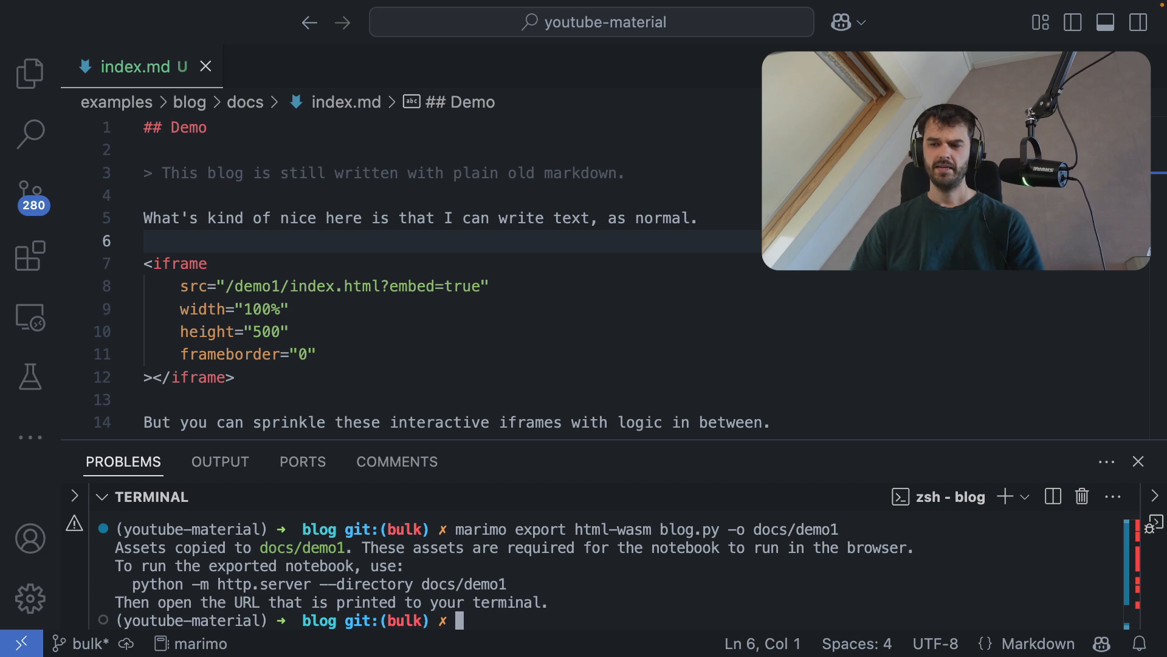
# Step: Enter 'mkdocs serve' in the terminal to start the MkDocs site
pyautogui.write('mkdocs ser')
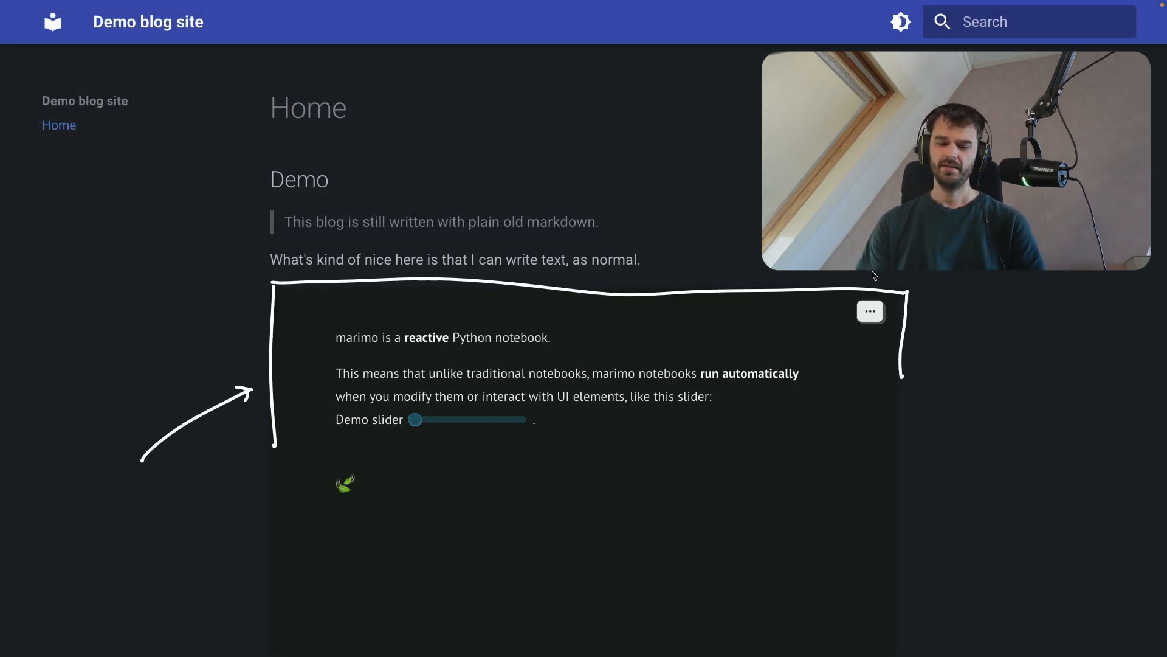
# Step: Move the embedded Demo slider to 5, then 6, then back to 1
pyautogui.moveTo(415, 419); pyautogui.dragTo(461, 419)
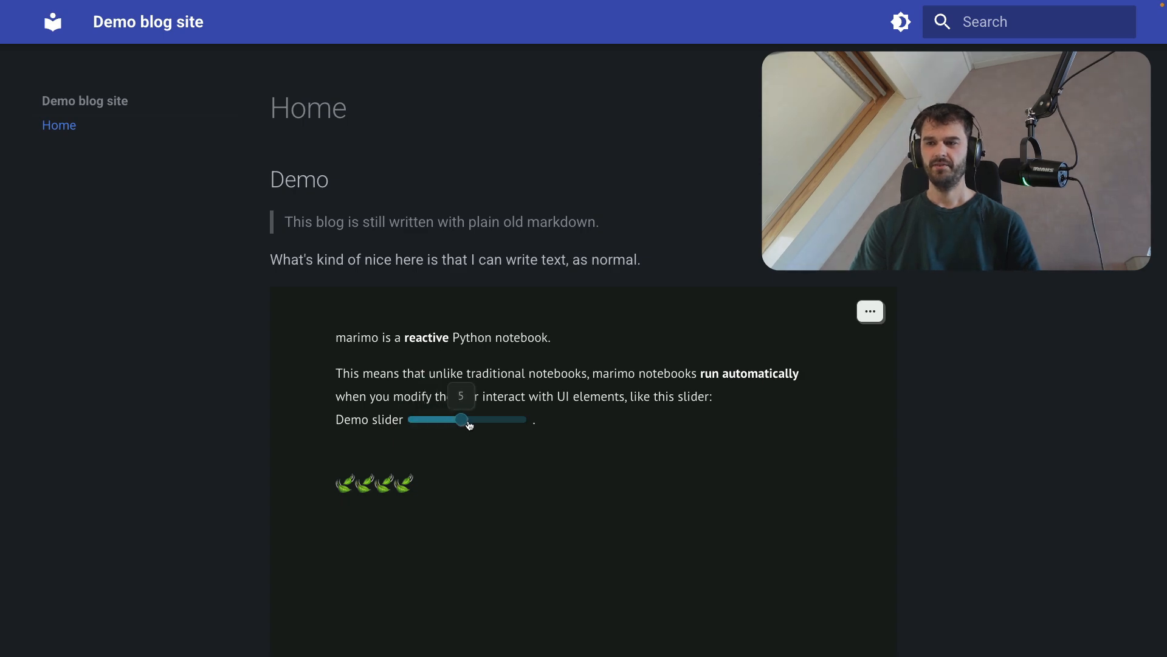
pyautogui.moveTo(460, 419); pyautogui.dragTo(474, 419)
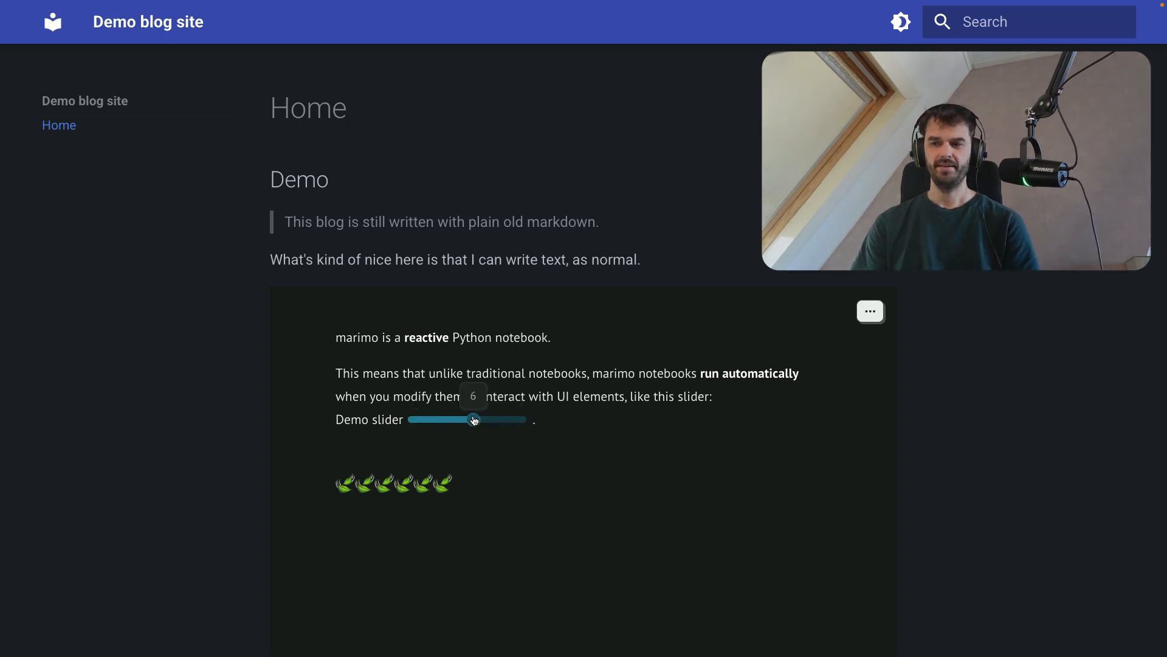
pyautogui.moveTo(474, 419); pyautogui.dragTo(411, 419)
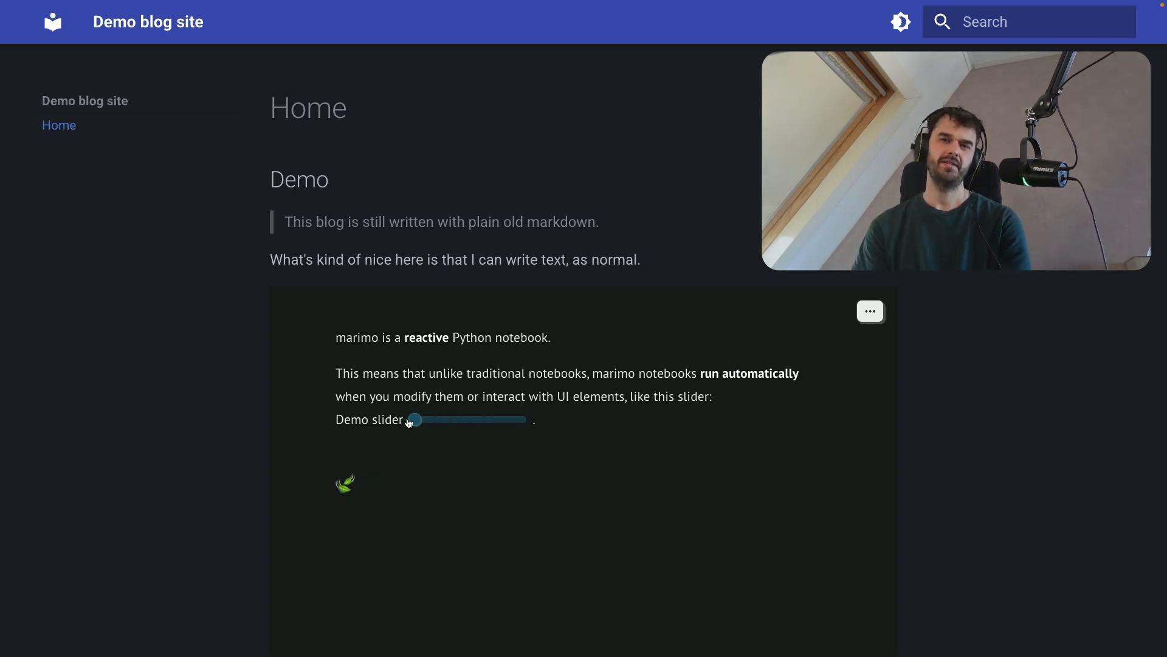
# Step: Scroll down and toggle Show code from the embedded notebook's options menu
pyautogui.scroll(-3)
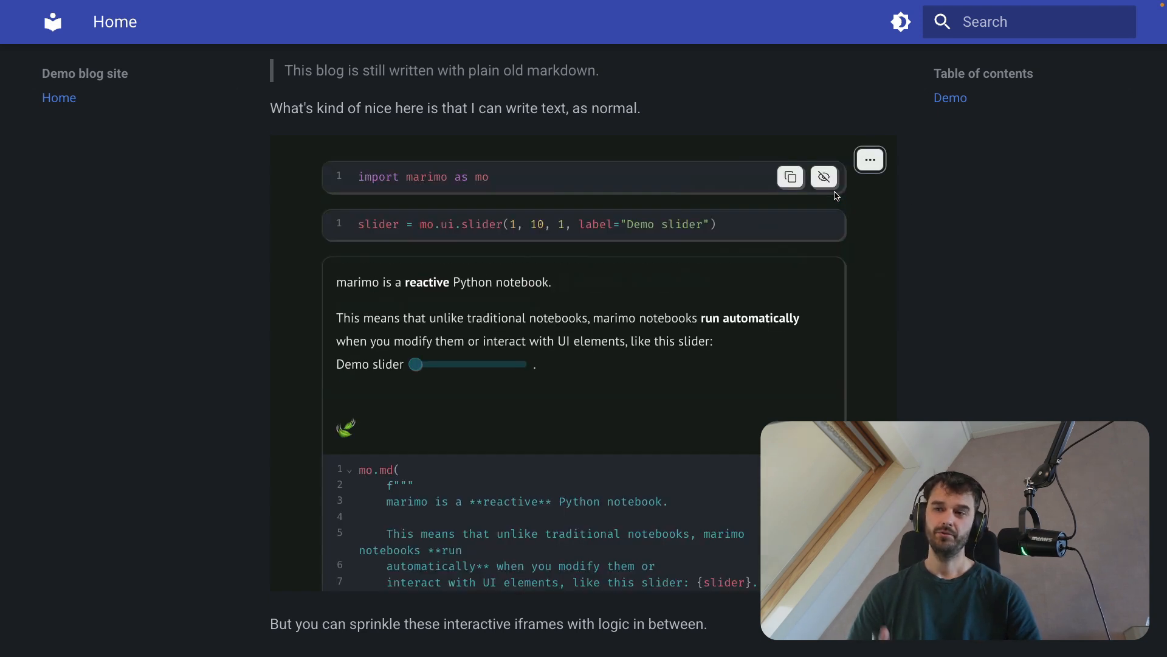
pyautogui.click(870, 159)
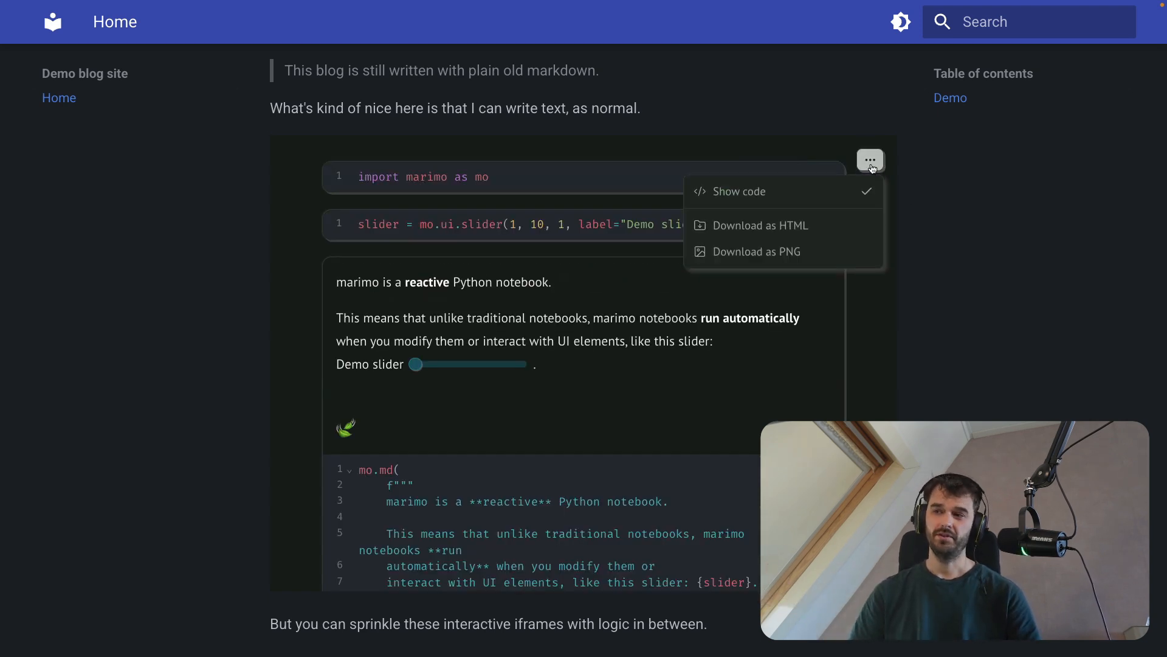
pyautogui.click(739, 192)
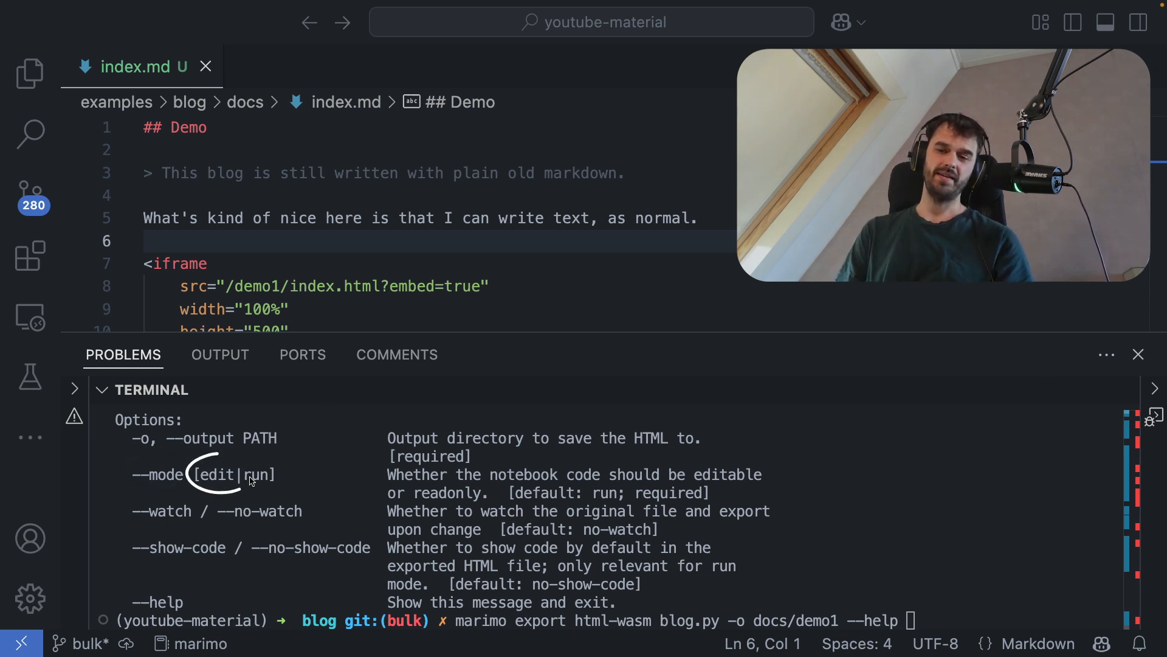
# Step: Append '--mode edit' to the html-wasm export command
pyautogui.write('--mode')
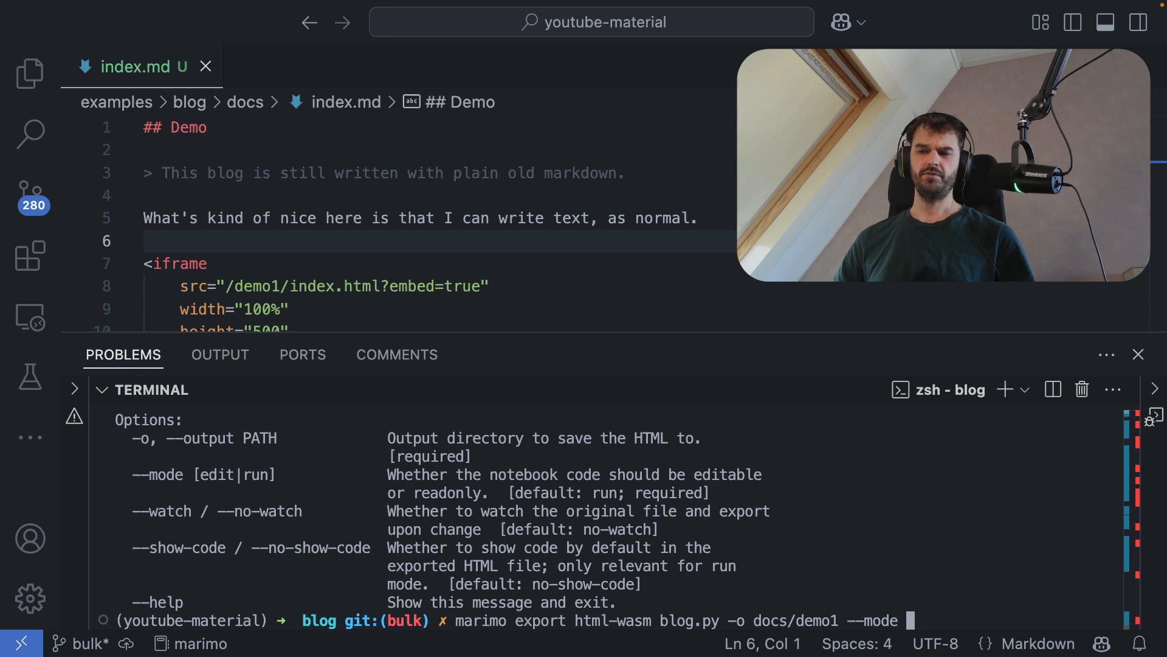
pyautogui.write('edit')
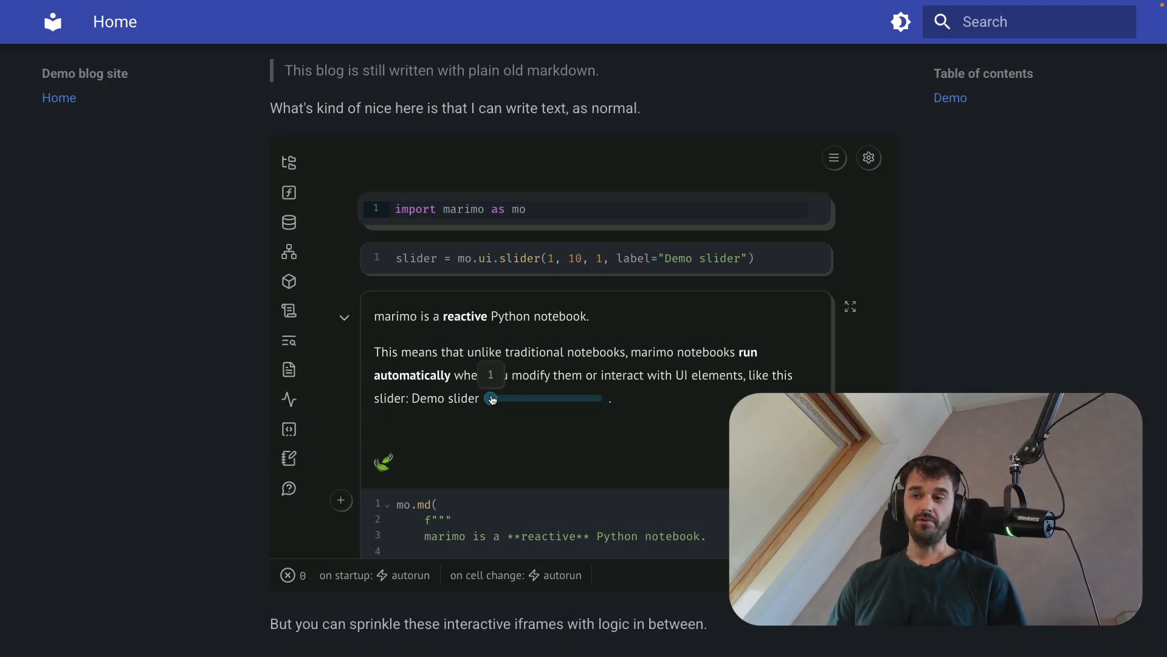
# Step: Move the editable embedded notebook's slider to 2 and back to 1
pyautogui.moveTo(490, 397); pyautogui.dragTo(499, 396)
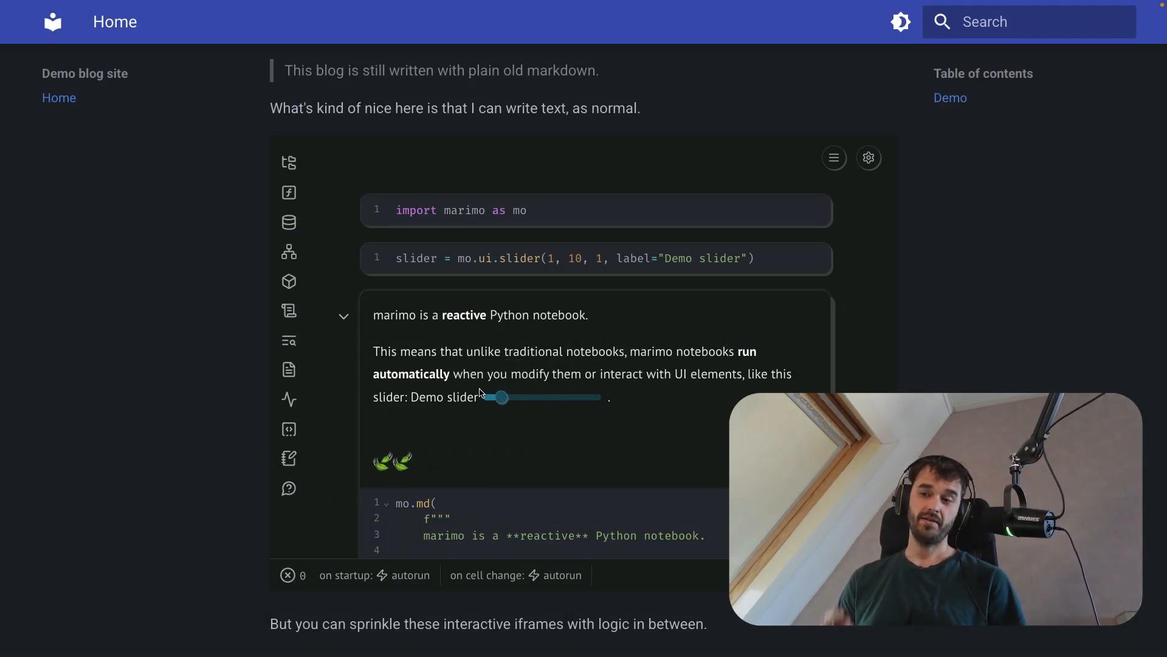
pyautogui.moveTo(498, 397); pyautogui.dragTo(490, 398)
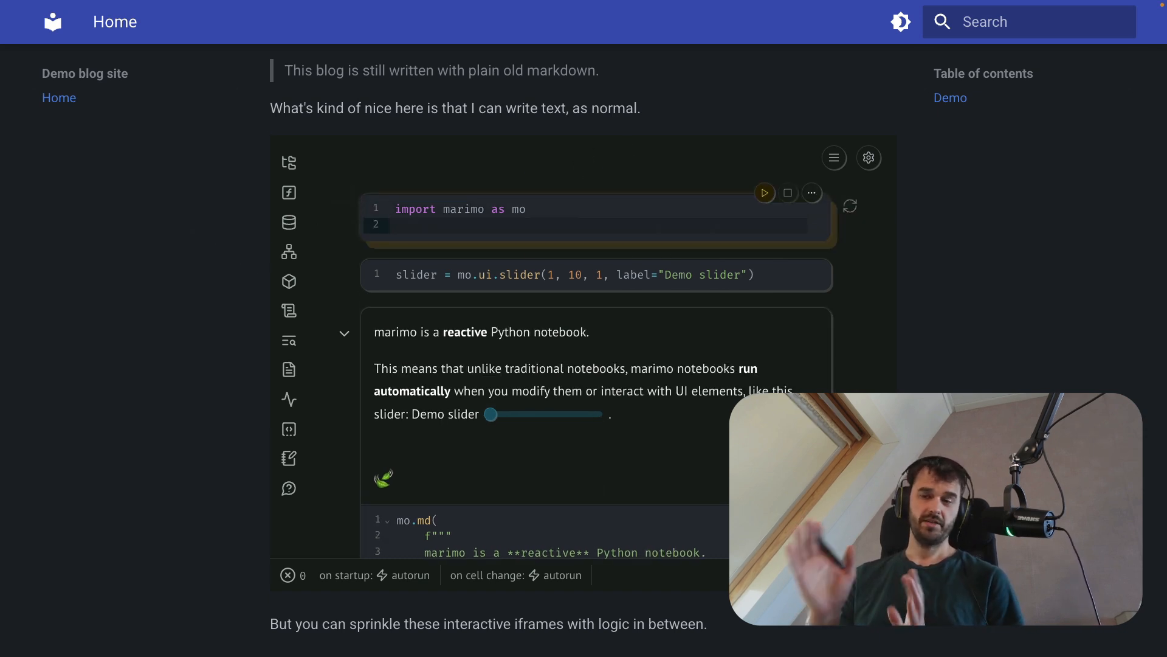
pyautogui.moveTo(291, 113)
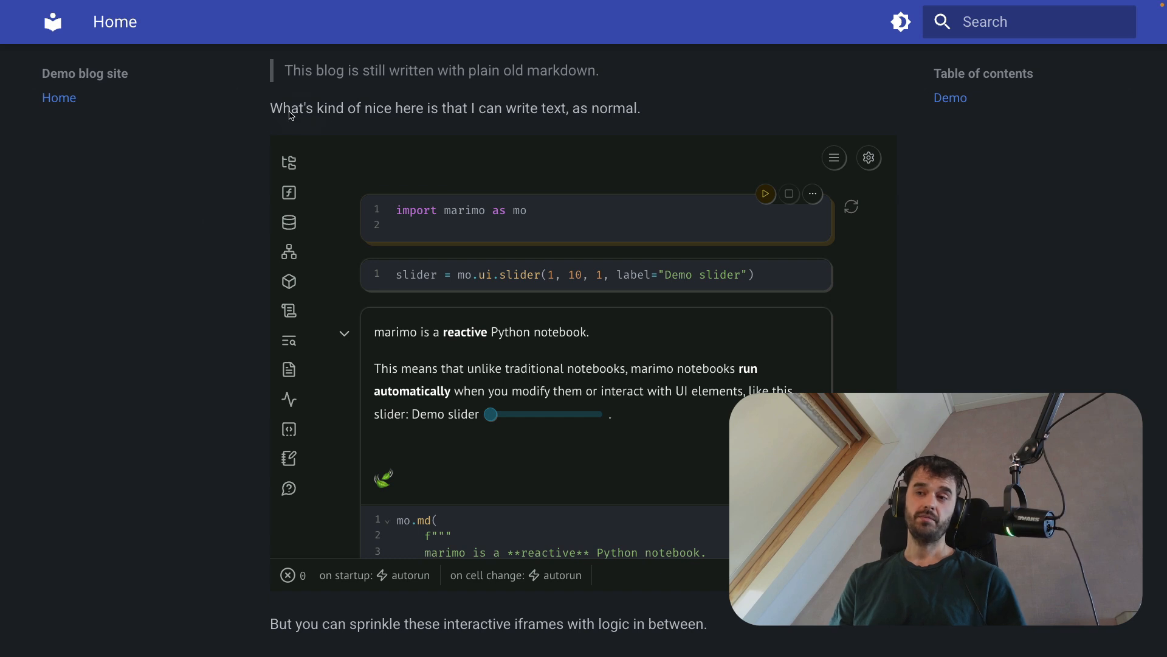
pyautogui.moveTo(793, 156)
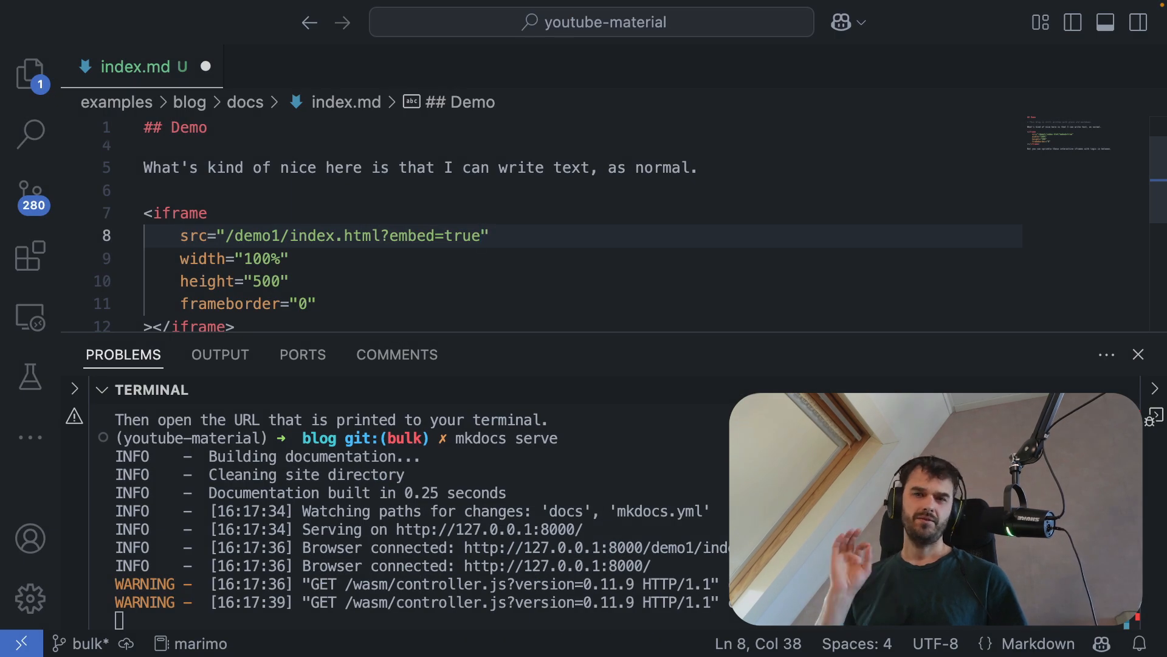
# Step: Add '&title=Demo1' and 'show-chrome=false' to the iframe src URL
pyautogui.write('&title=Demo1')
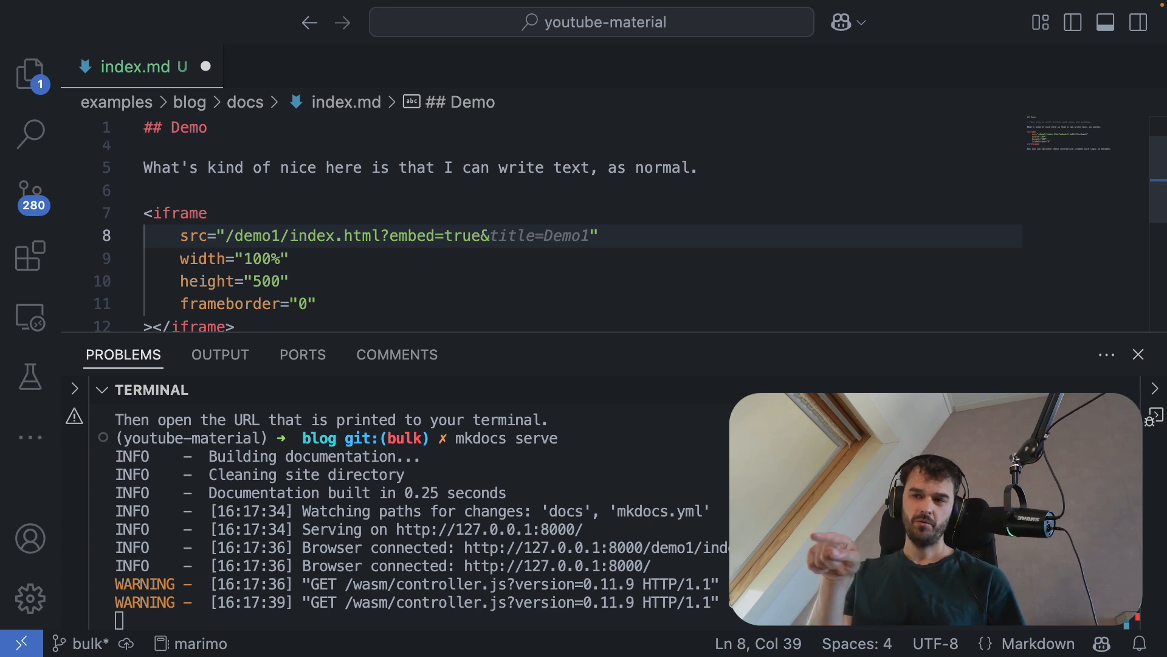
pyautogui.write('show-chrome=false')
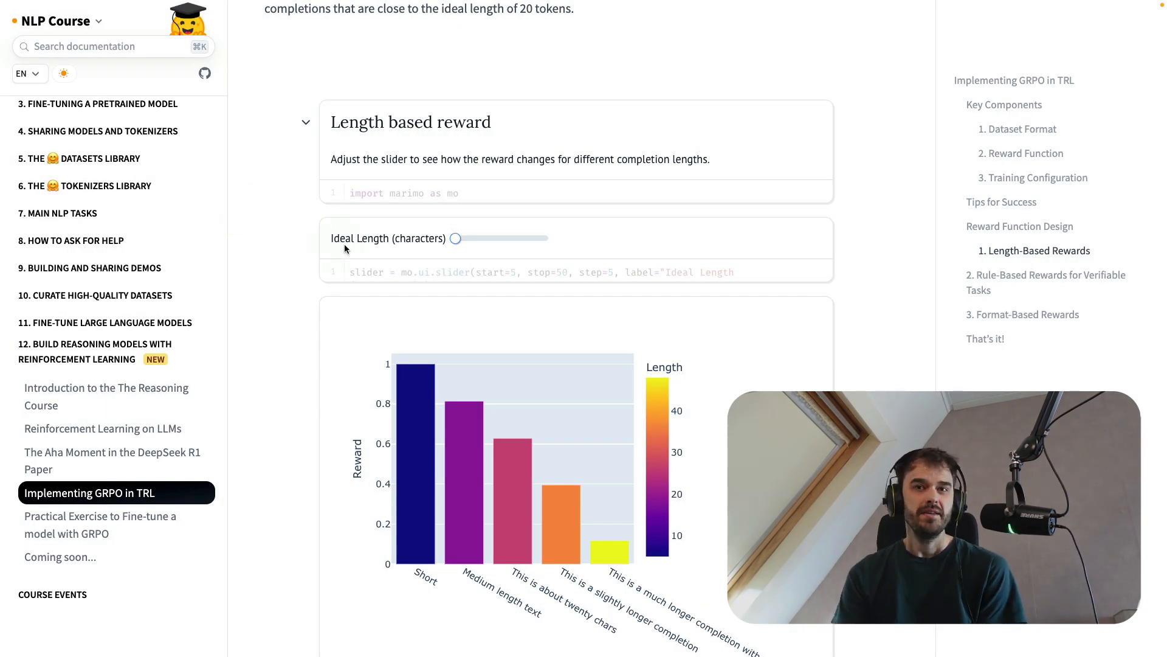
pyautogui.moveTo(254, 352)
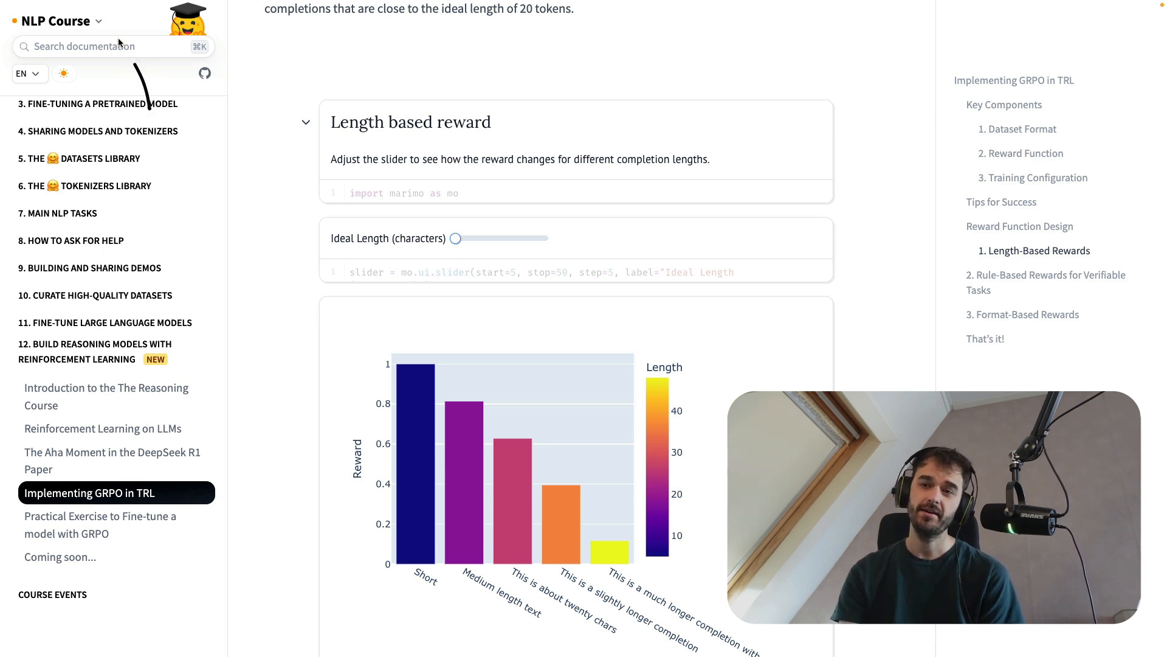
pyautogui.moveTo(167, 359)
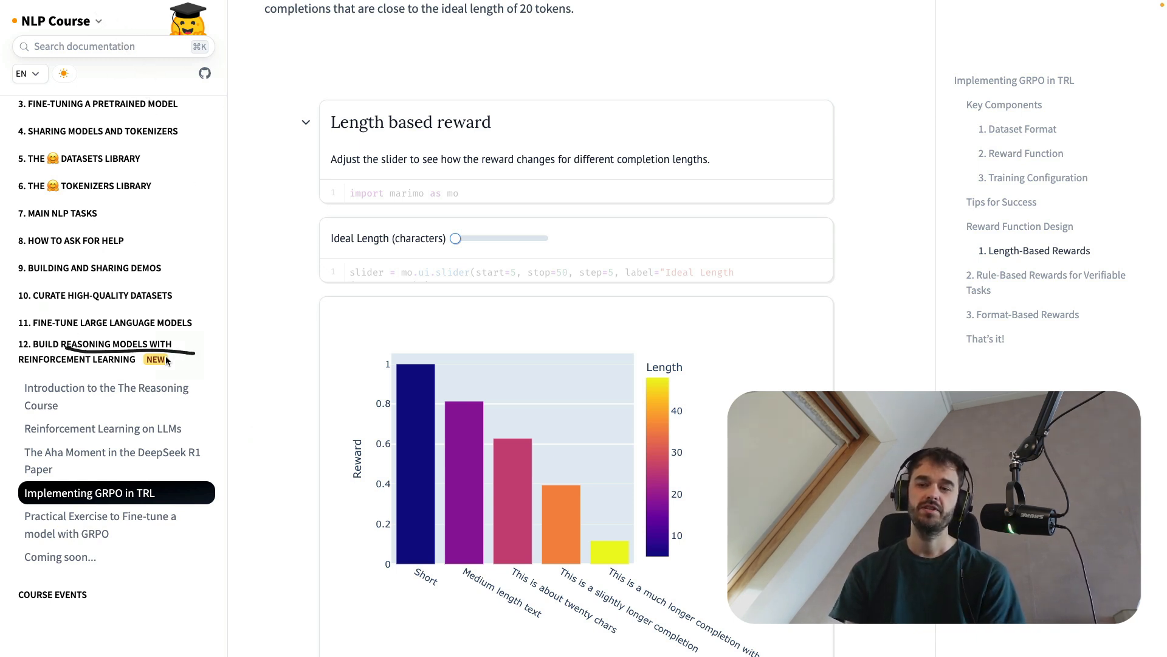